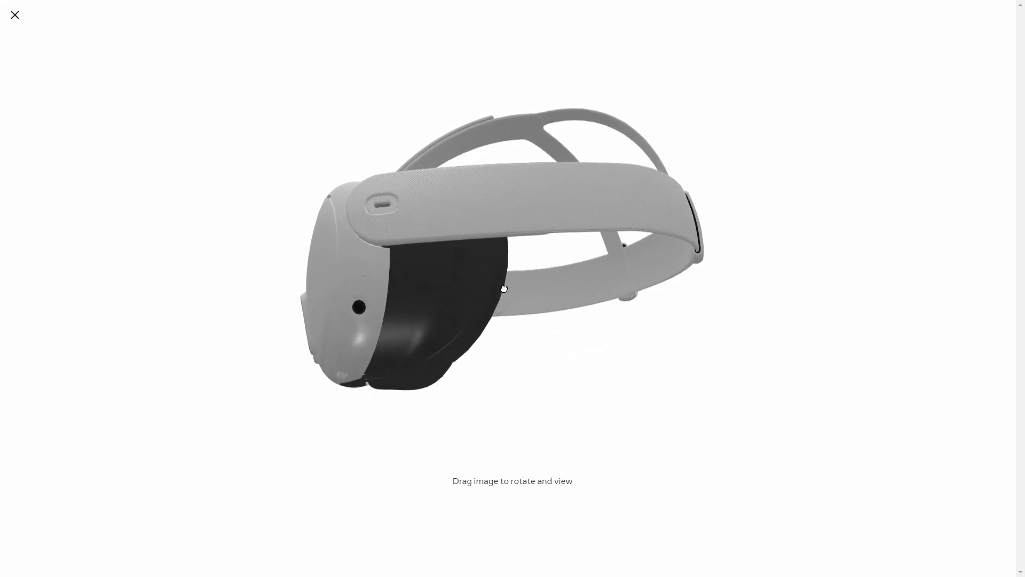
# Step: Rotate the Quest 3 model to see its back, headband interior and top, ending facing front
pyautogui.moveTo(502, 289); pyautogui.dragTo(401, 322)
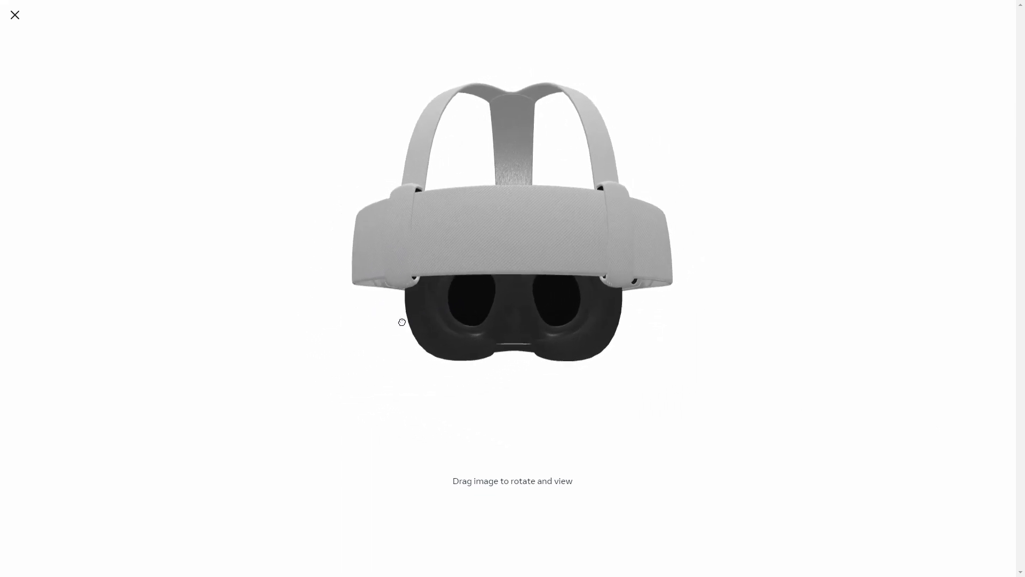
pyautogui.moveTo(402, 321); pyautogui.dragTo(484, 351)
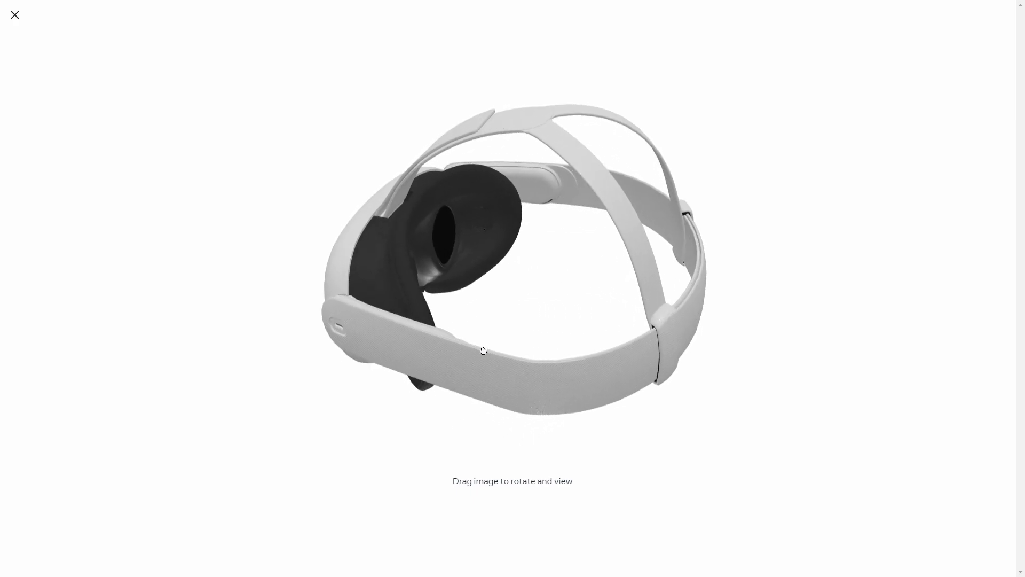
pyautogui.moveTo(484, 351); pyautogui.dragTo(562, 321)
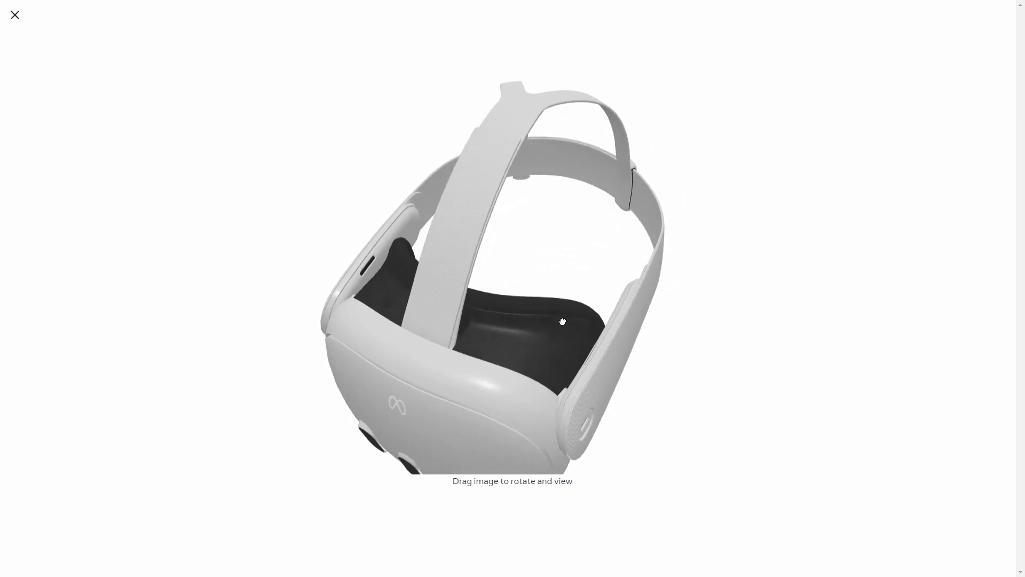
pyautogui.click(13, 13)
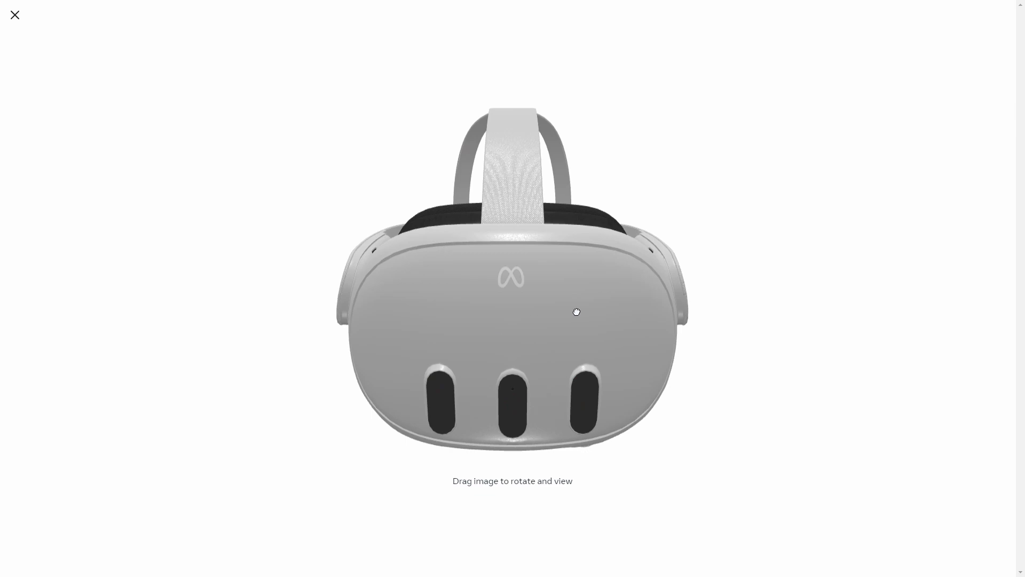
# Step: Turn the headset from the underside view past both sides and the back to a side profile
pyautogui.moveTo(576, 312); pyautogui.dragTo(622, 247)
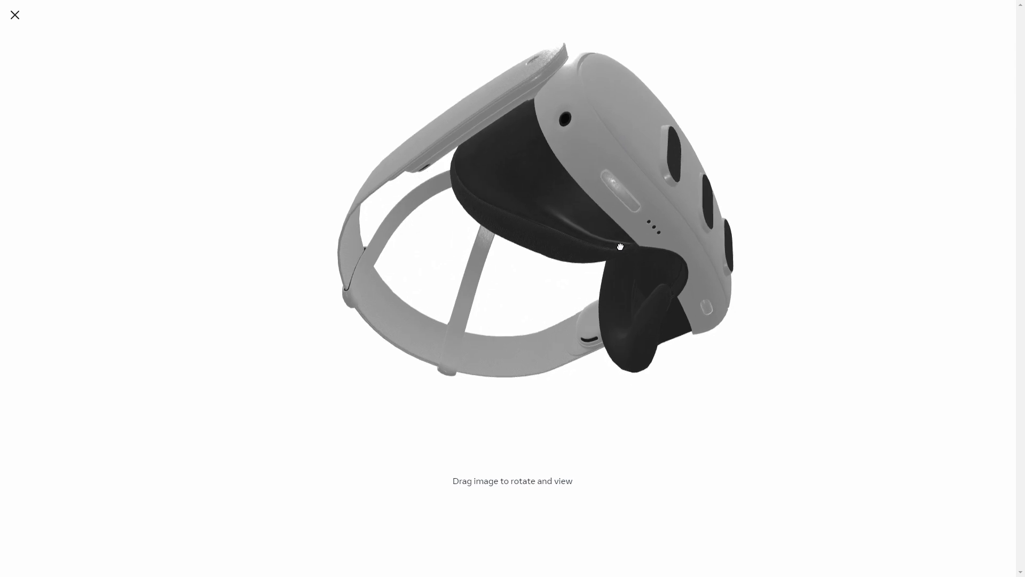
pyautogui.moveTo(620, 247); pyautogui.dragTo(550, 258)
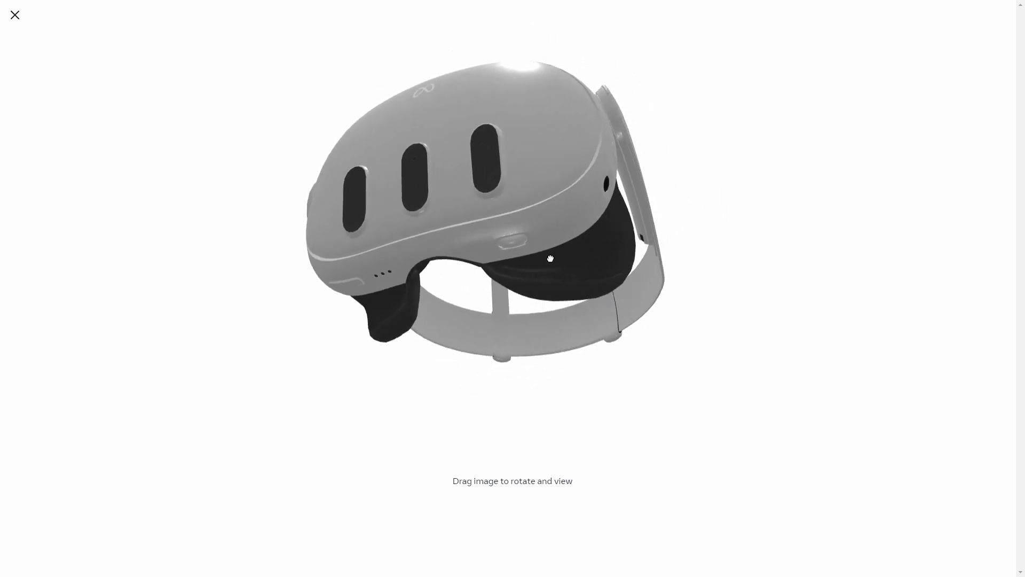
pyautogui.moveTo(551, 258); pyautogui.dragTo(575, 290)
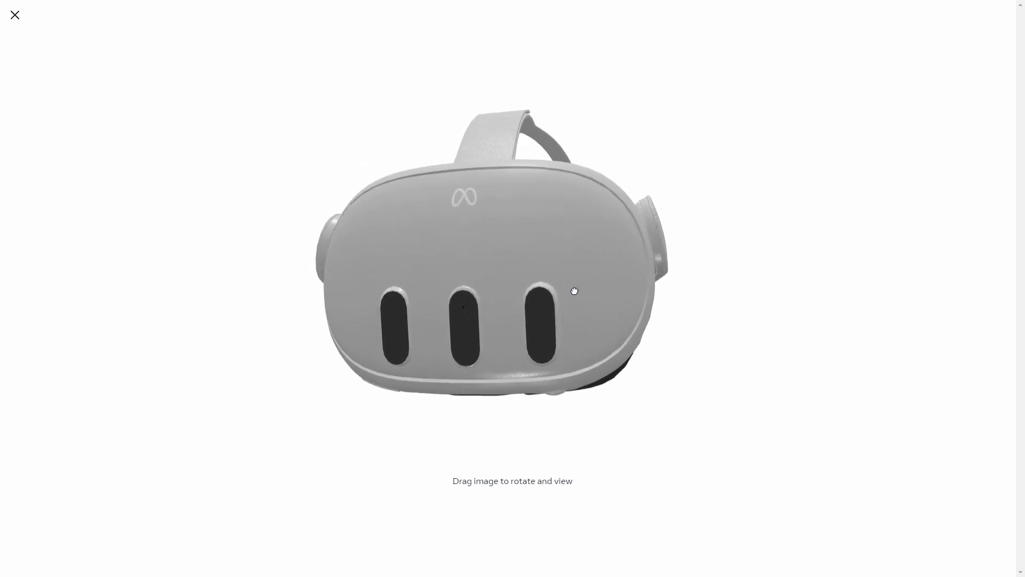
pyautogui.moveTo(575, 291); pyautogui.dragTo(531, 295)
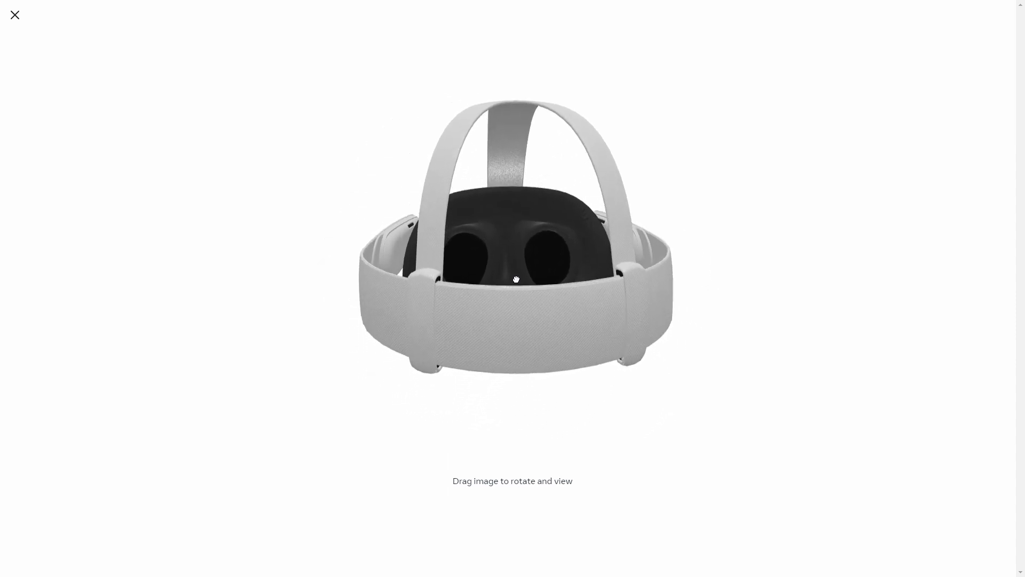
pyautogui.moveTo(516, 279); pyautogui.dragTo(638, 268)
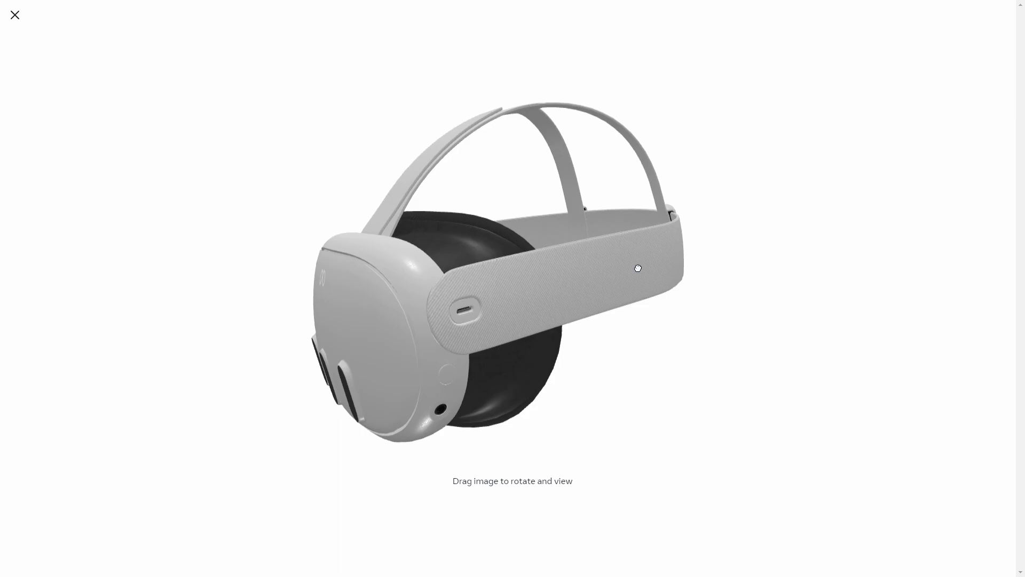
# Step: Keep rotating and tilting the headset until it settles at an angled side view
pyautogui.moveTo(638, 268); pyautogui.dragTo(519, 258)
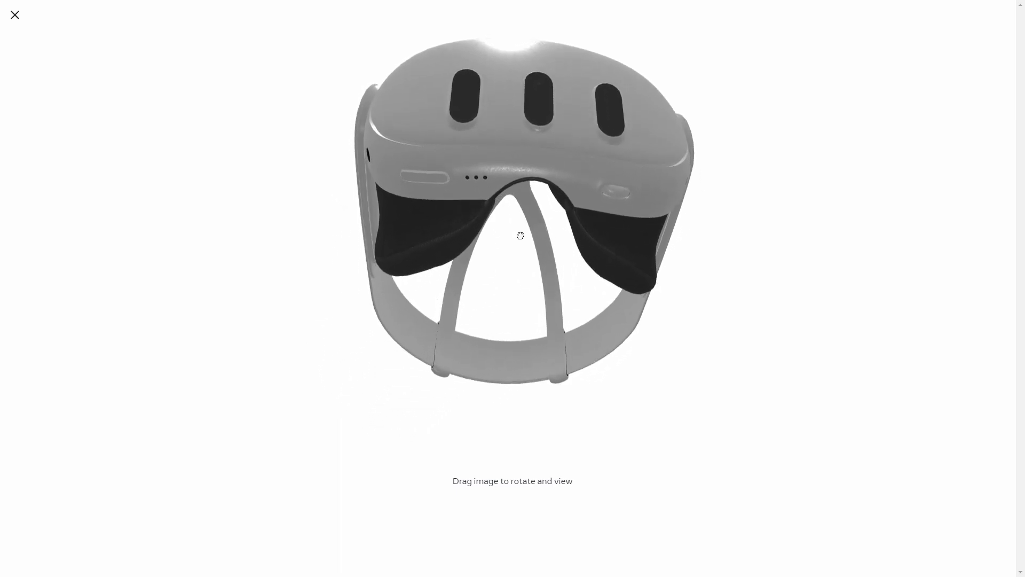
pyautogui.moveTo(520, 235); pyautogui.dragTo(510, 218)
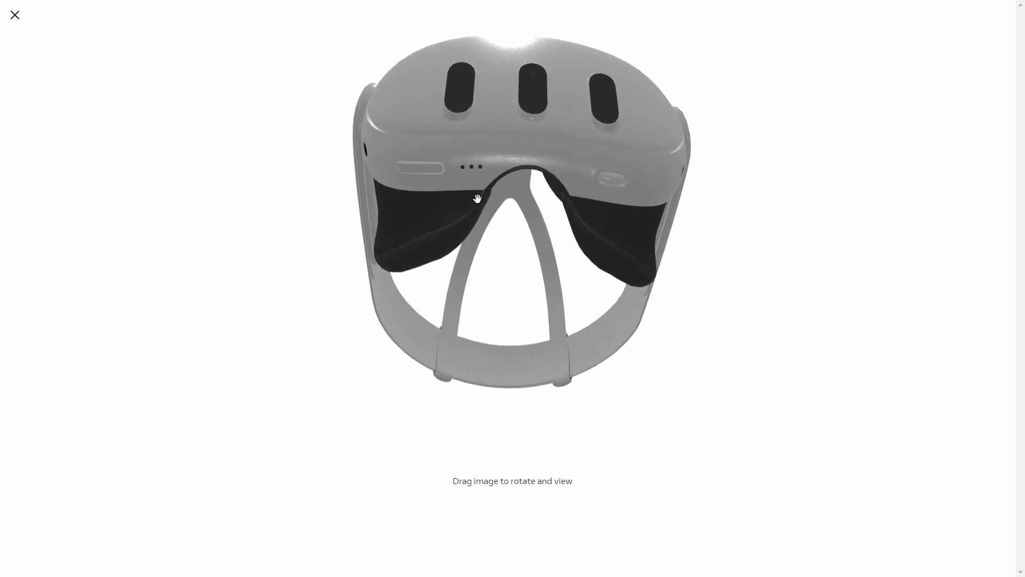
pyautogui.moveTo(478, 199); pyautogui.dragTo(504, 233)
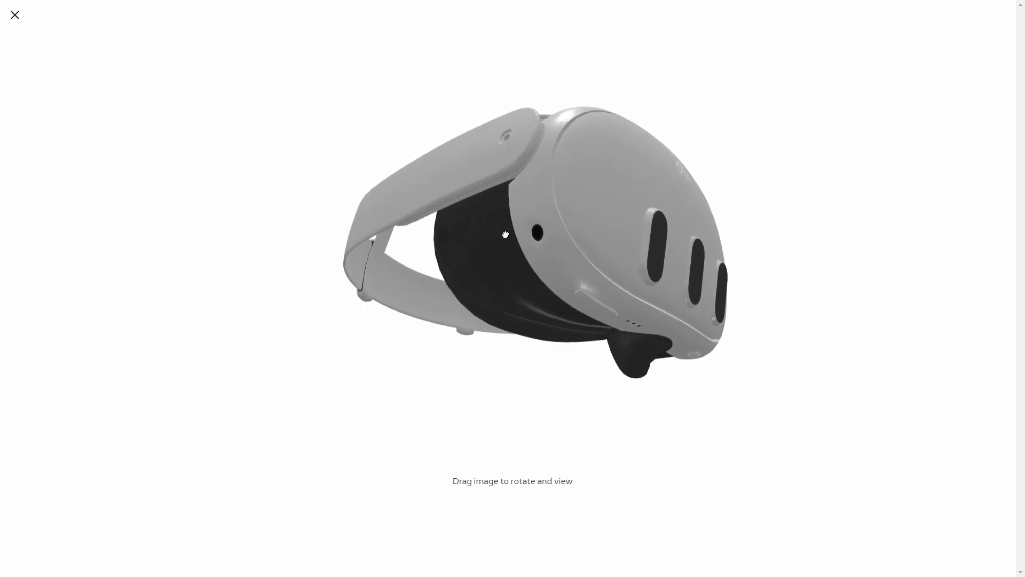
pyautogui.moveTo(506, 234); pyautogui.dragTo(492, 229)
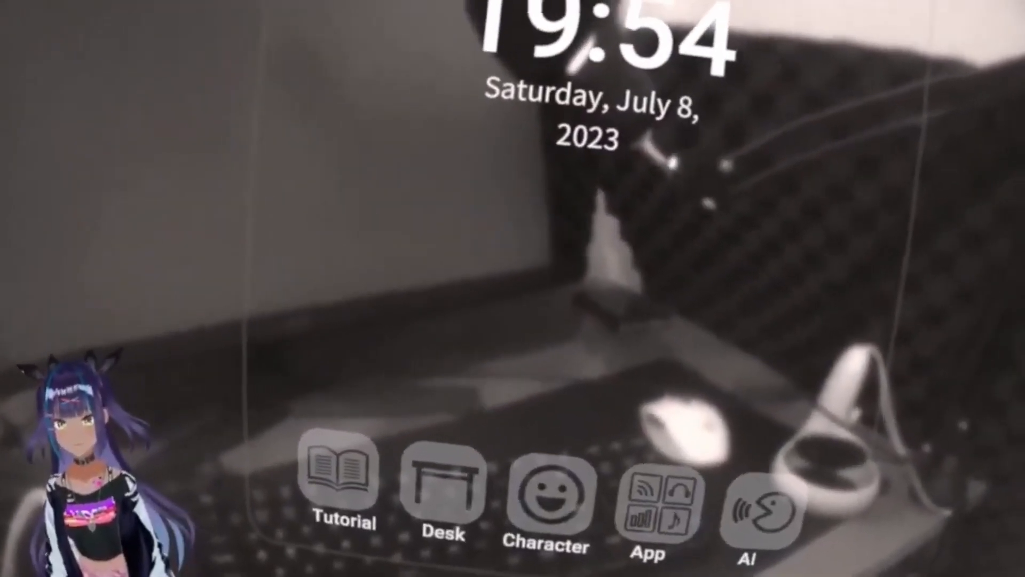
# Step: In AI Settings choose Prompt5 as the character prompt and begin editing its evil-demon text
pyautogui.click(758, 503)
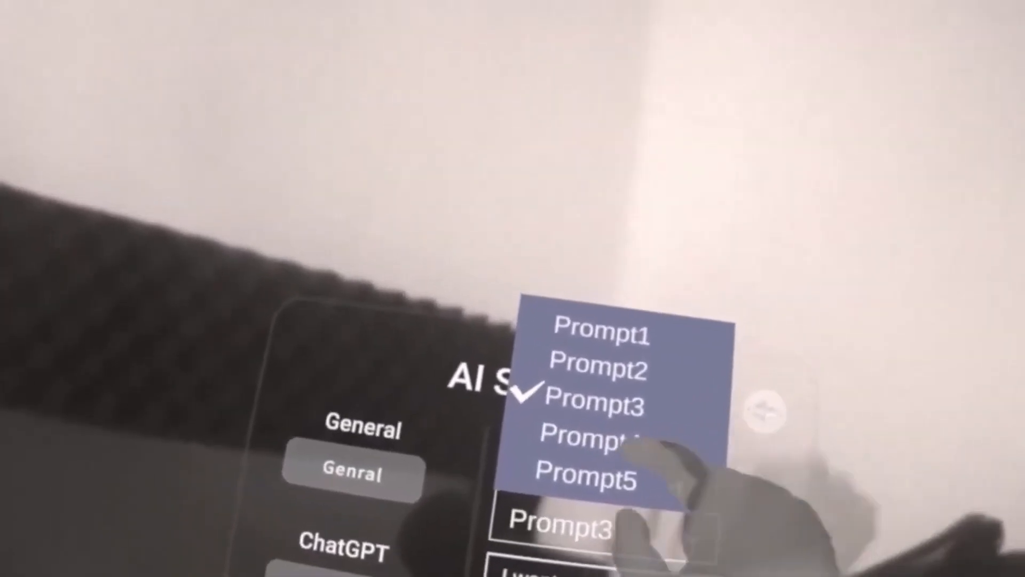
pyautogui.click(585, 438)
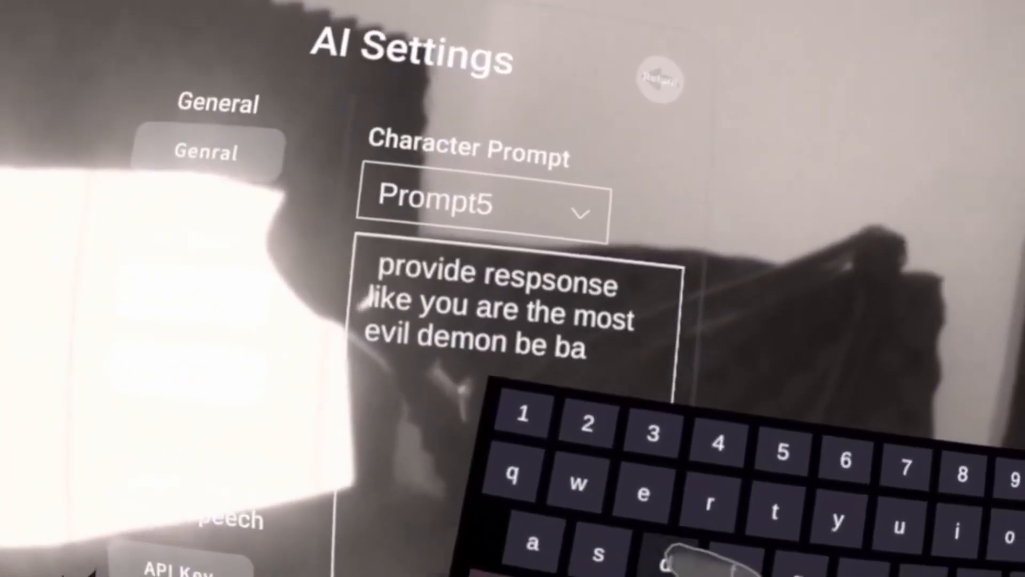
pyautogui.write('d')
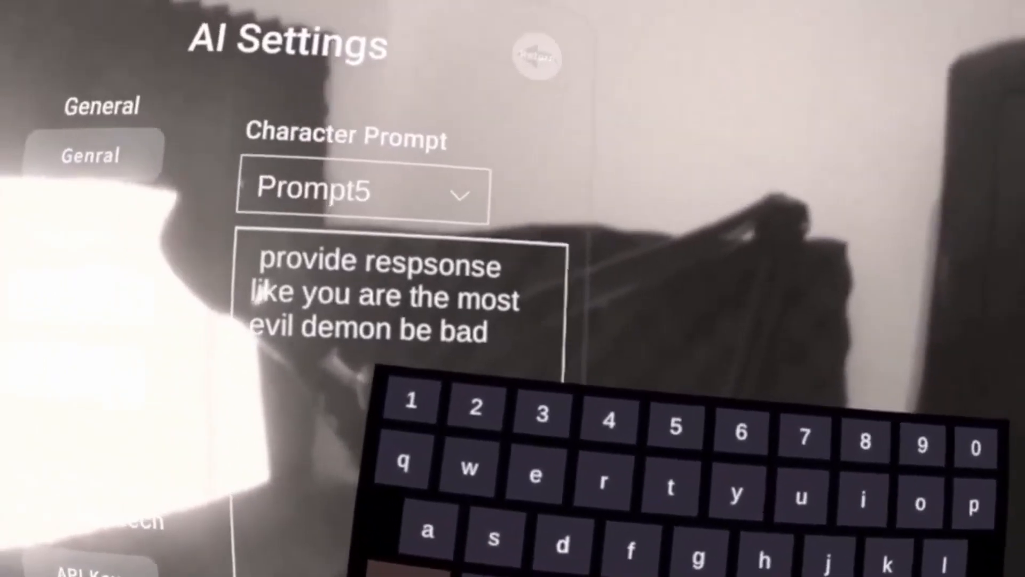
pyautogui.write('a')
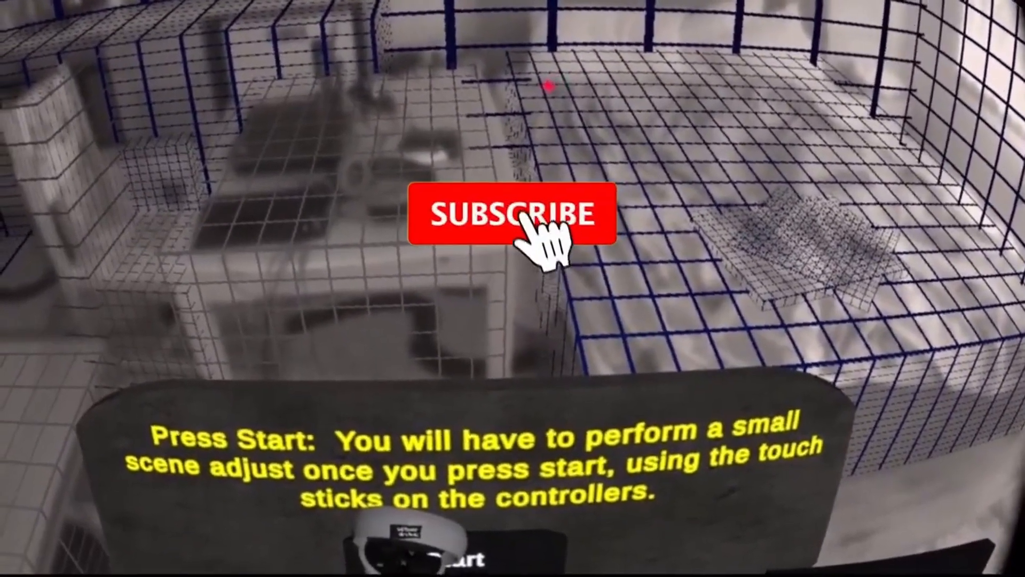
# Step: Start the shooter and choose the save file for small playspaces to reach game-mode selection
pyautogui.click(514, 213)
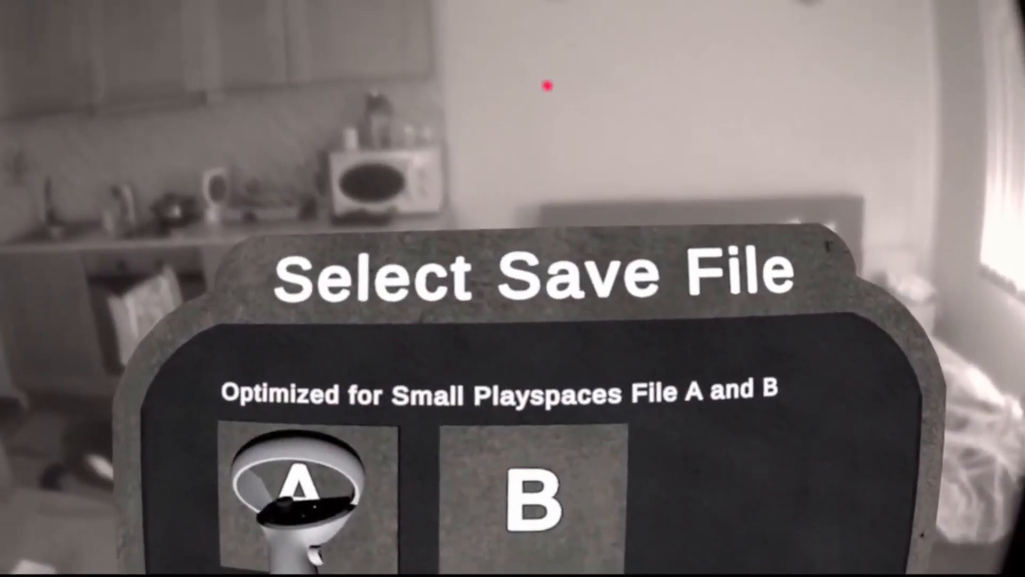
pyautogui.click(302, 496)
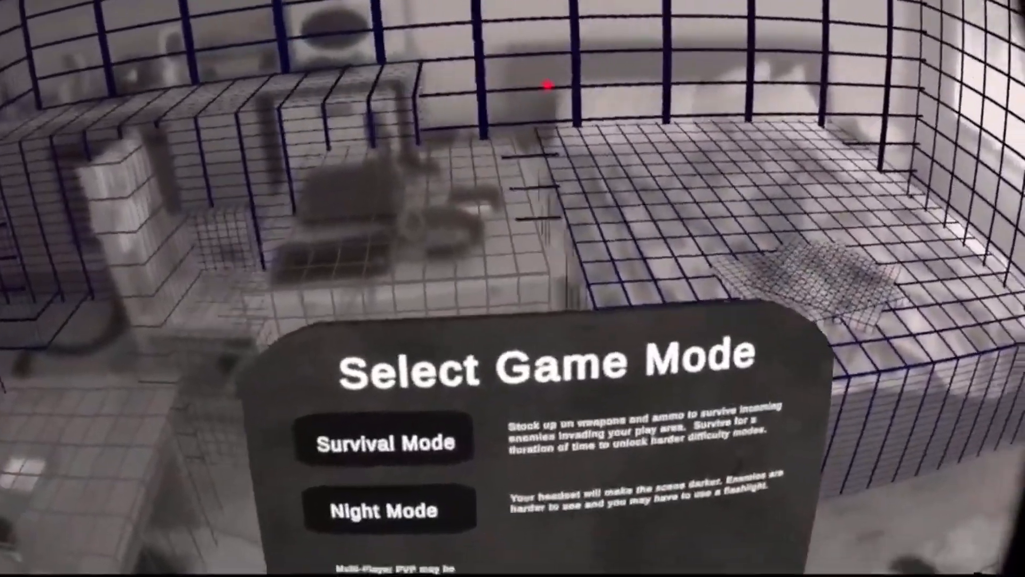